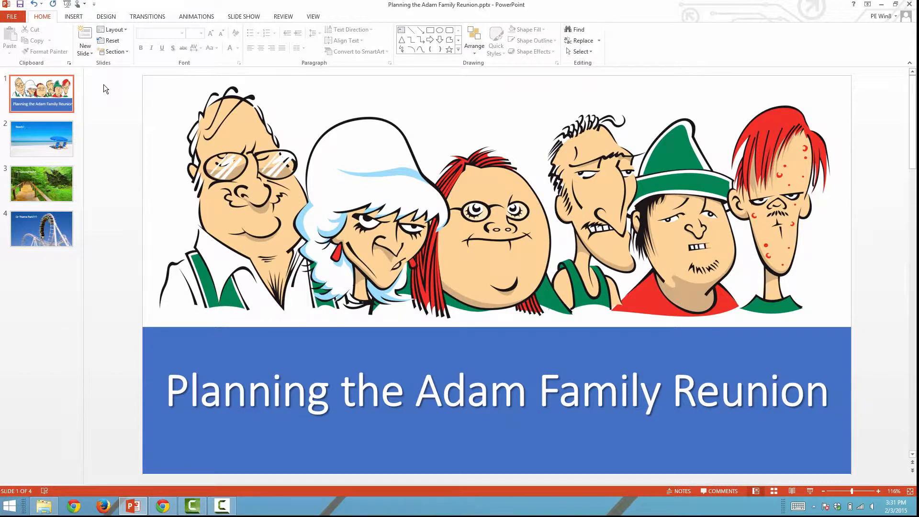
- Preview the Beach? slide and another thumbnail in the reunion deck
click(42, 138)
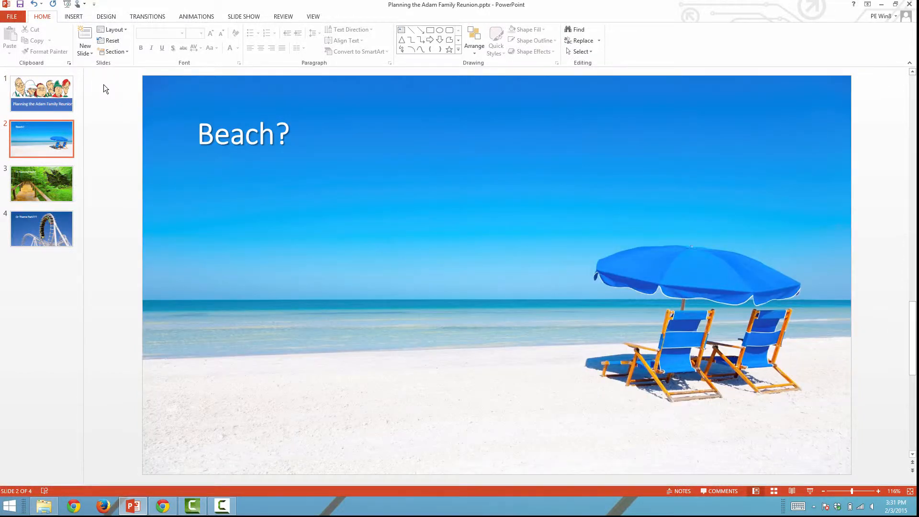
click(41, 229)
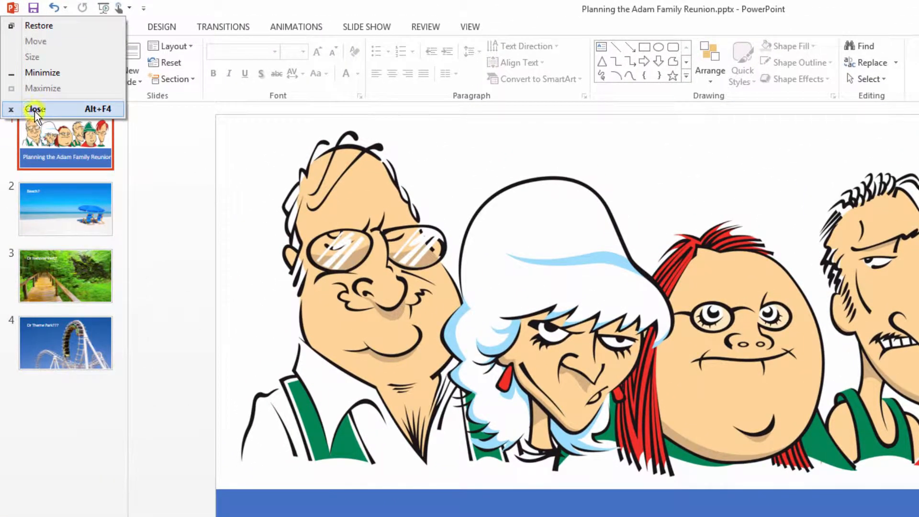
- Close PowerPoint and go to polleverywhere.com/app in Internet Explorer
click(34, 109)
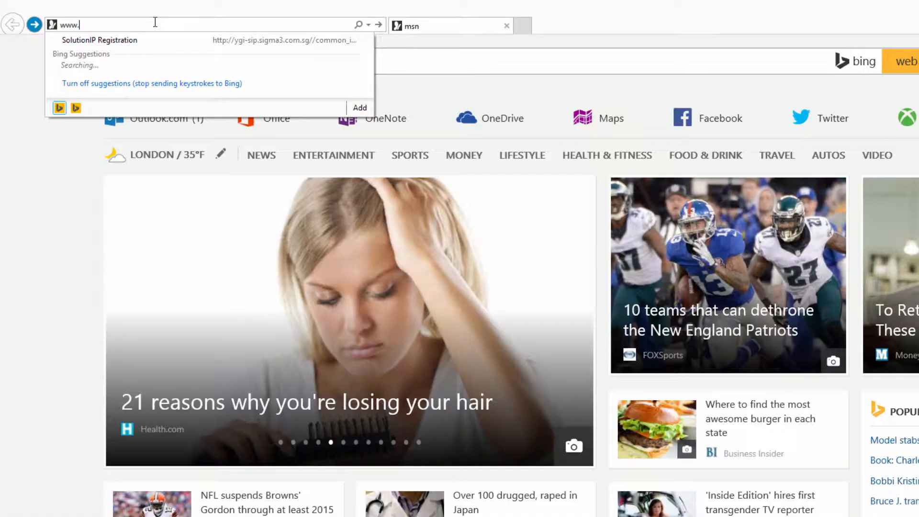
text(polleverywhere.com/)
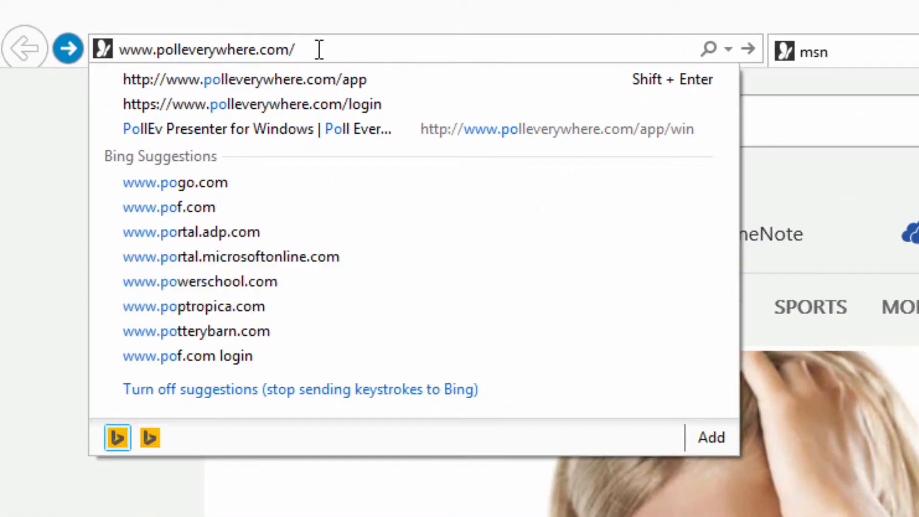
text(app)
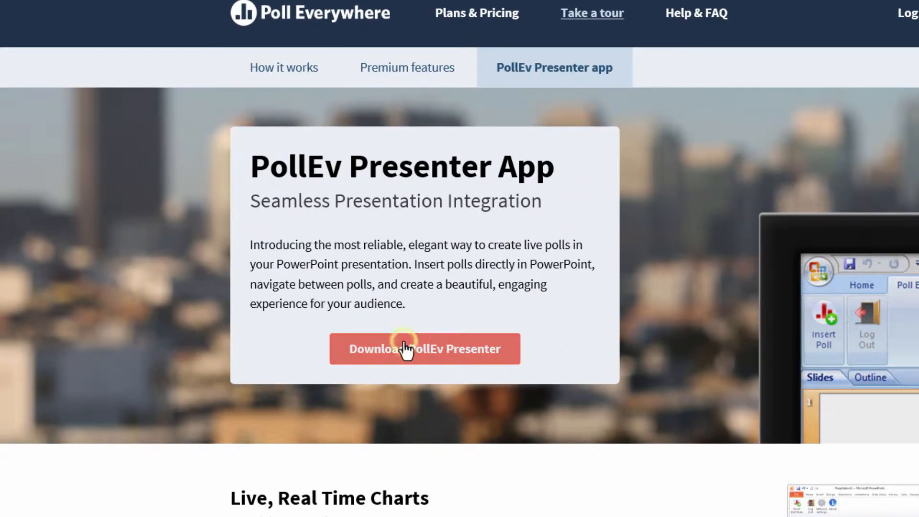
- Download and run the PollEv Presenter installer
click(424, 349)
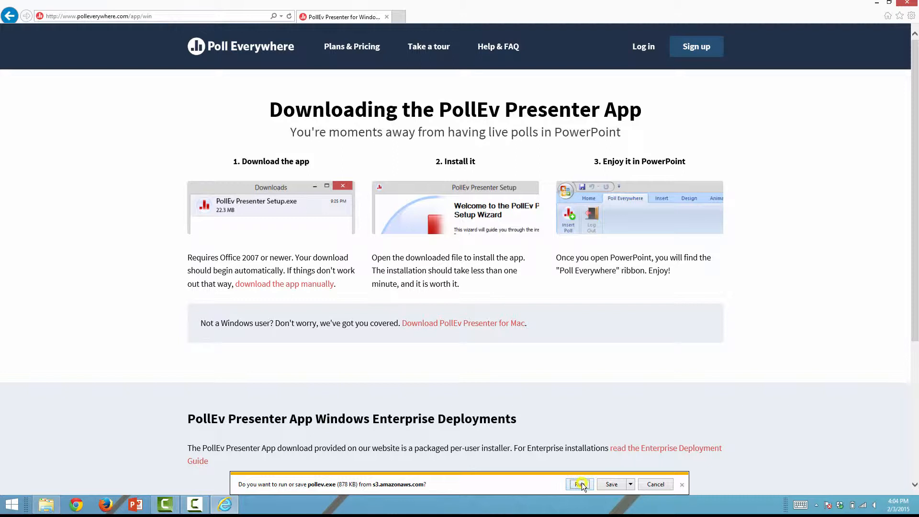
click(577, 484)
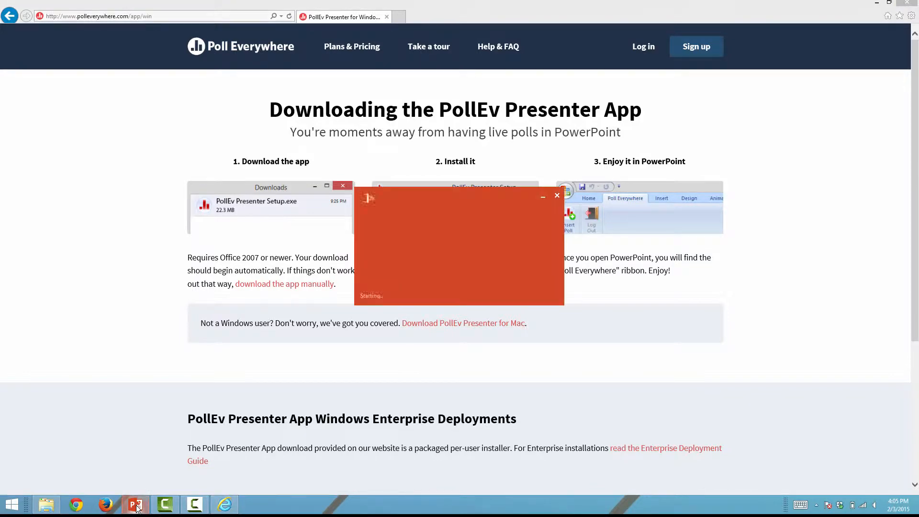
- Relaunch PowerPoint and reopen the Adam Family Reunion presentation
click(136, 504)
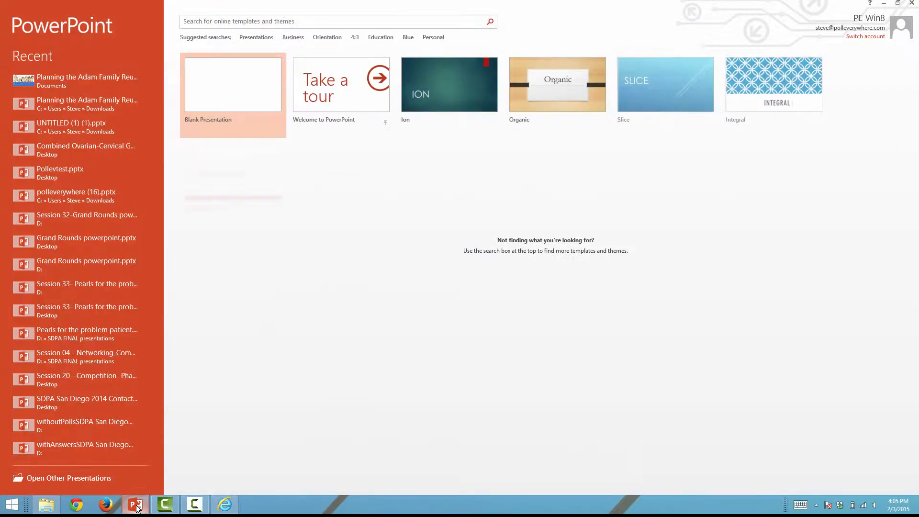
click(87, 80)
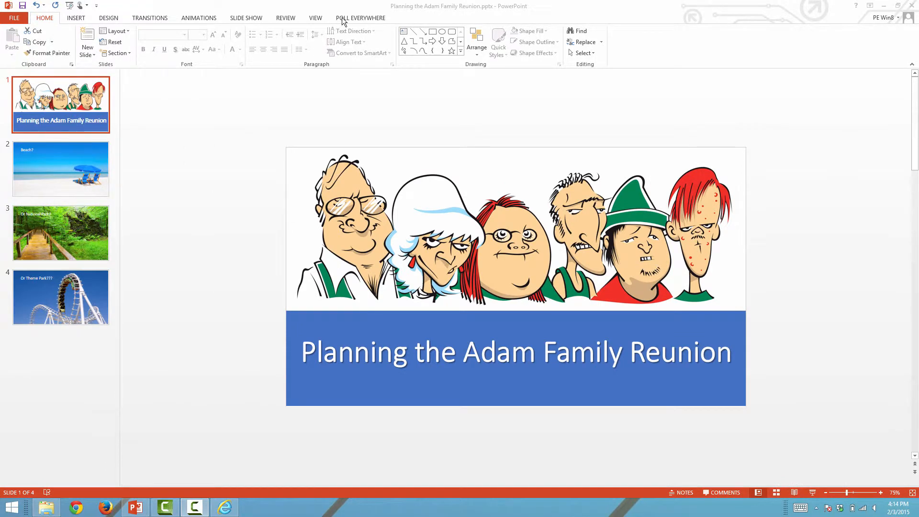
- Log in to Poll Everywhere from the ribbon as user 'videodemo'
click(359, 17)
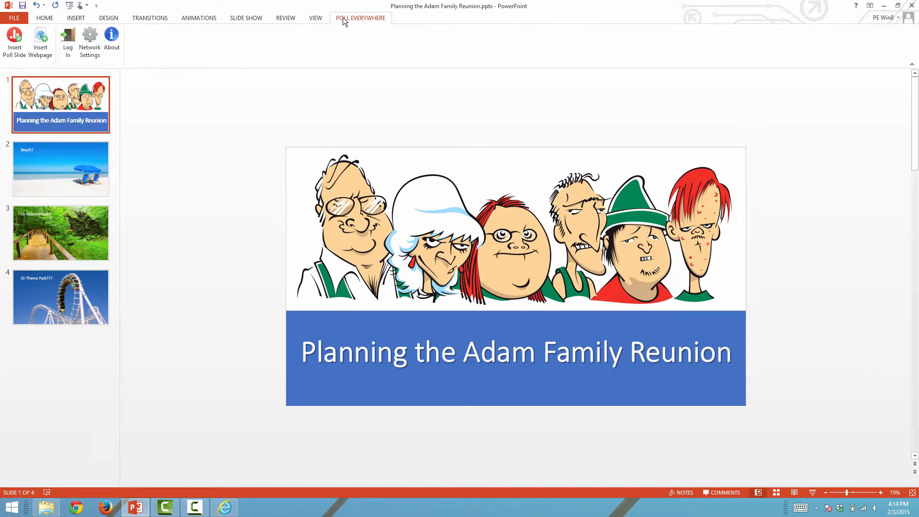
click(68, 44)
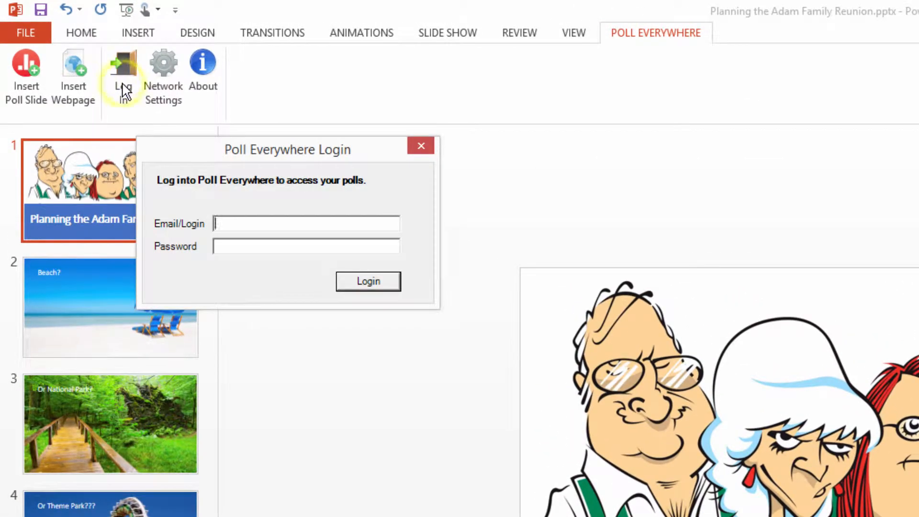
text(videodemo)
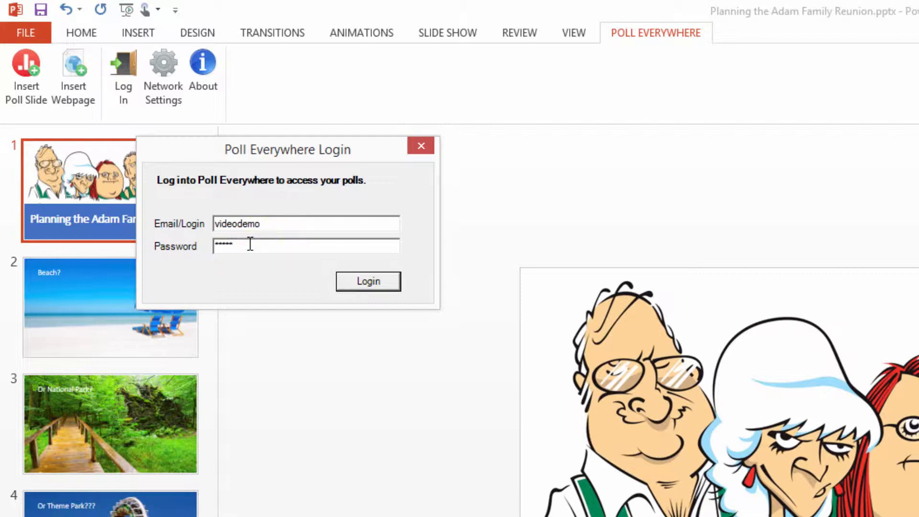
click(367, 280)
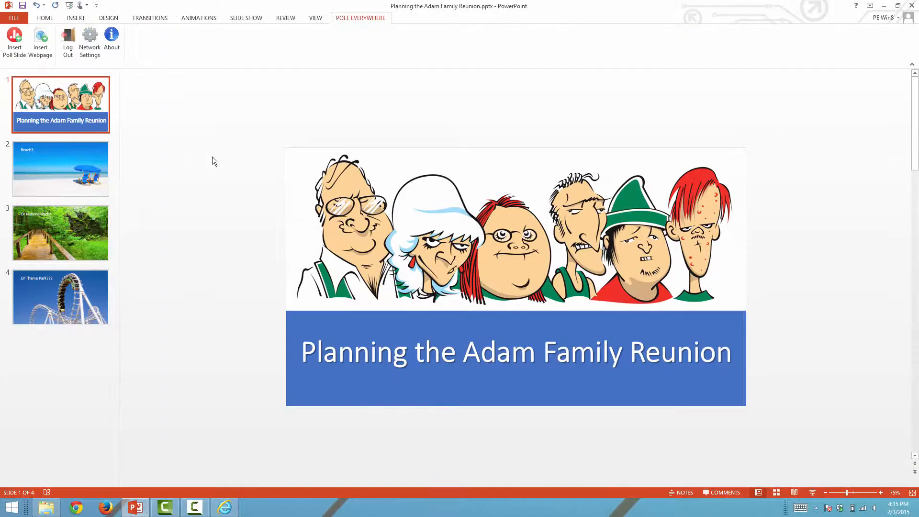
mouse_move(67, 257)
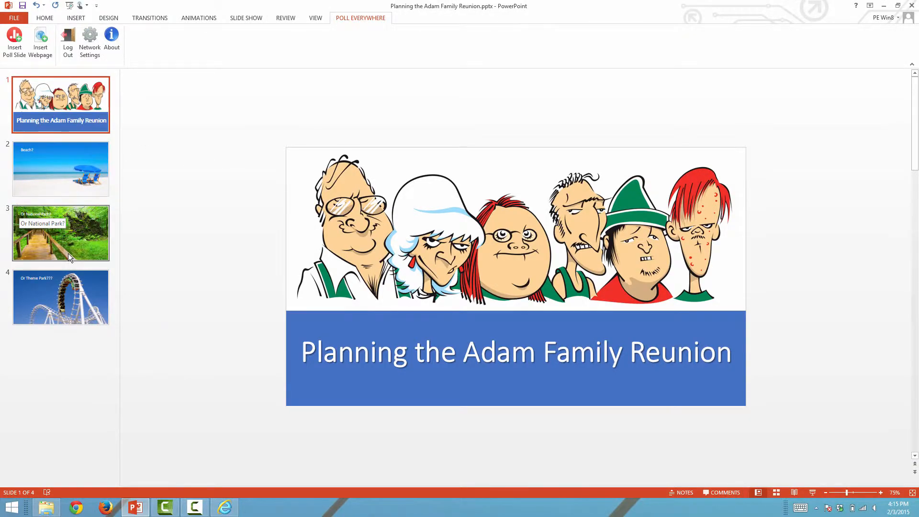
- Insert the Family Reunion polls after the Or Theme Park??? slide and return to the title slide
click(60, 296)
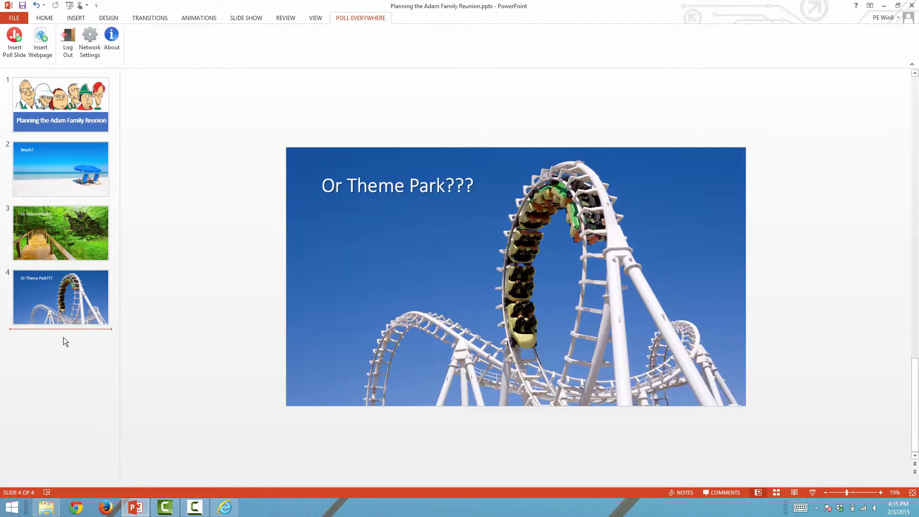
click(15, 43)
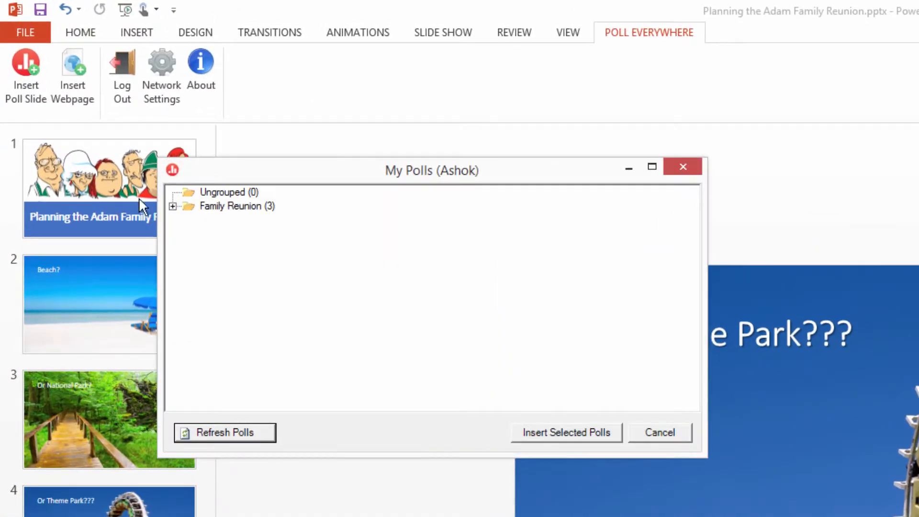
click(171, 205)
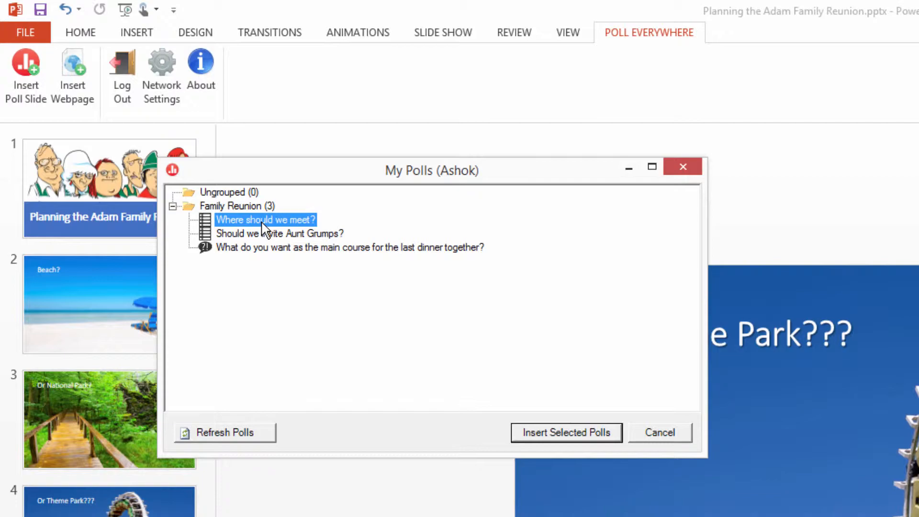
click(565, 432)
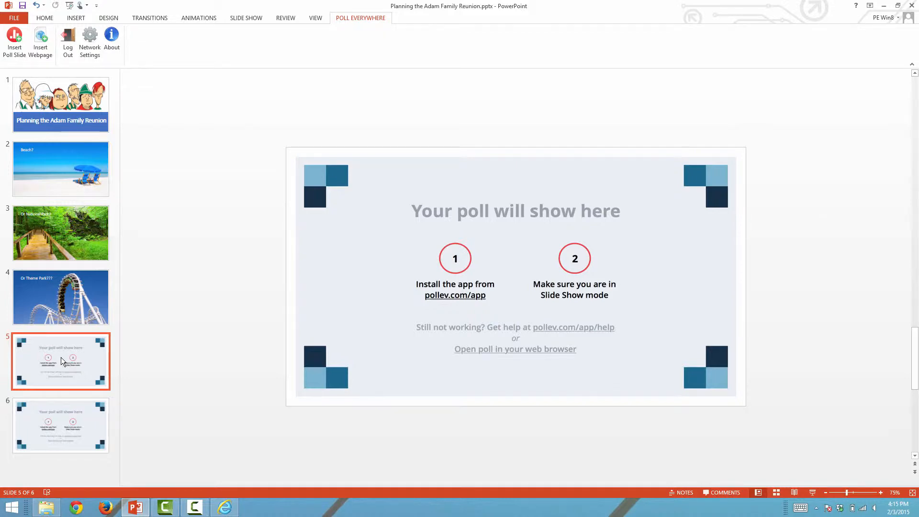
click(60, 105)
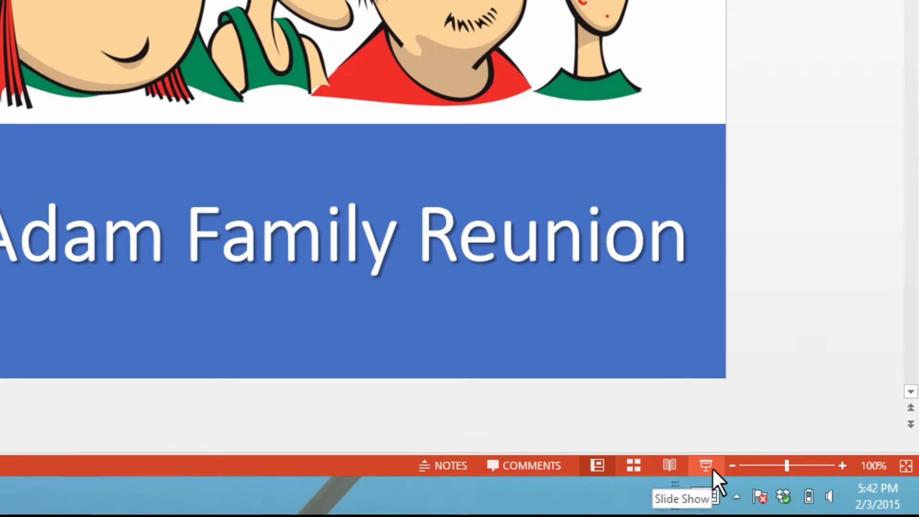
- Start the slide show and present the Where should we meet? poll
click(705, 466)
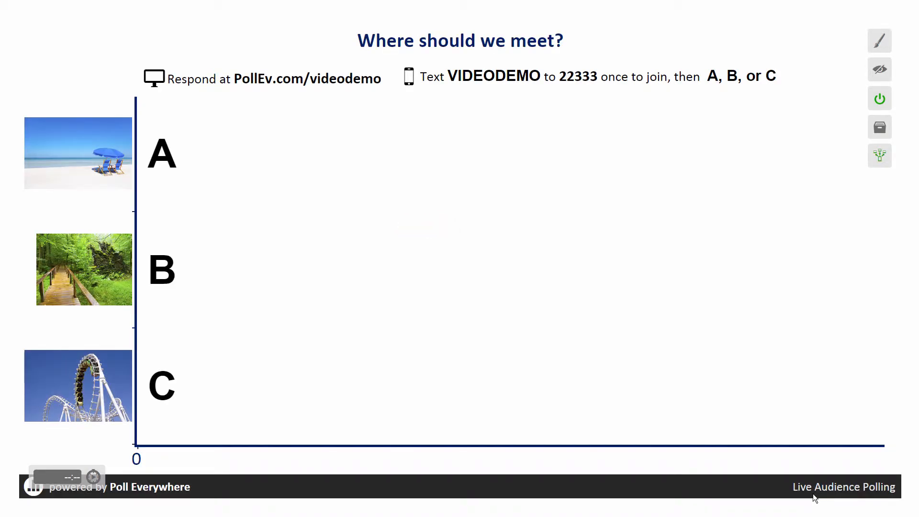